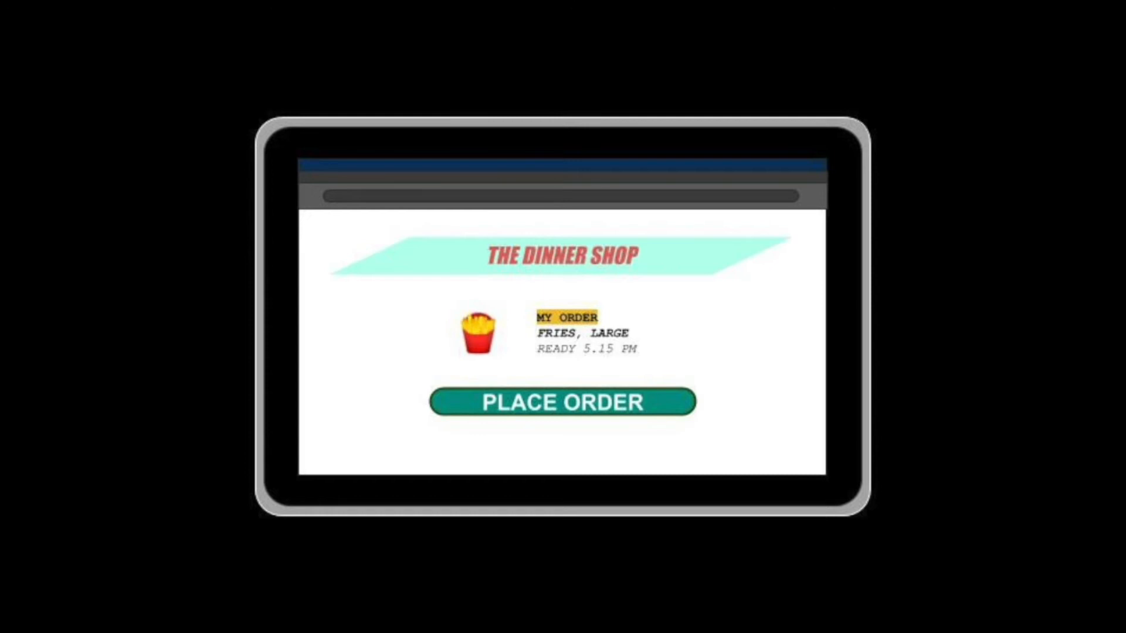
Place the large fries order at The Dinner Shop to display the order confirmation.
left_click(562, 401)
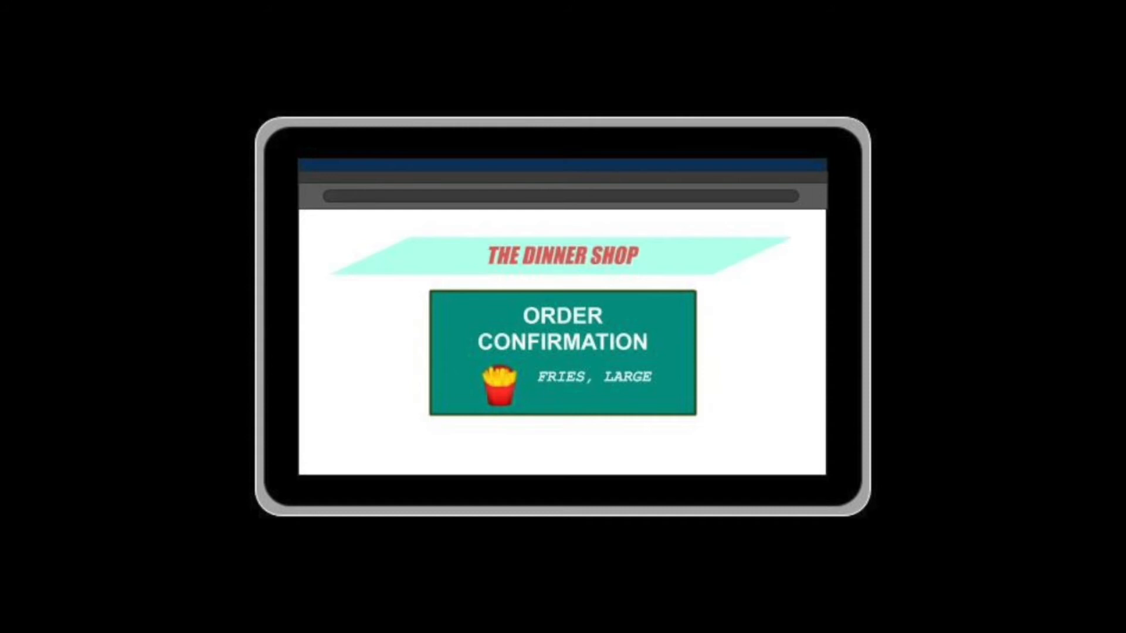